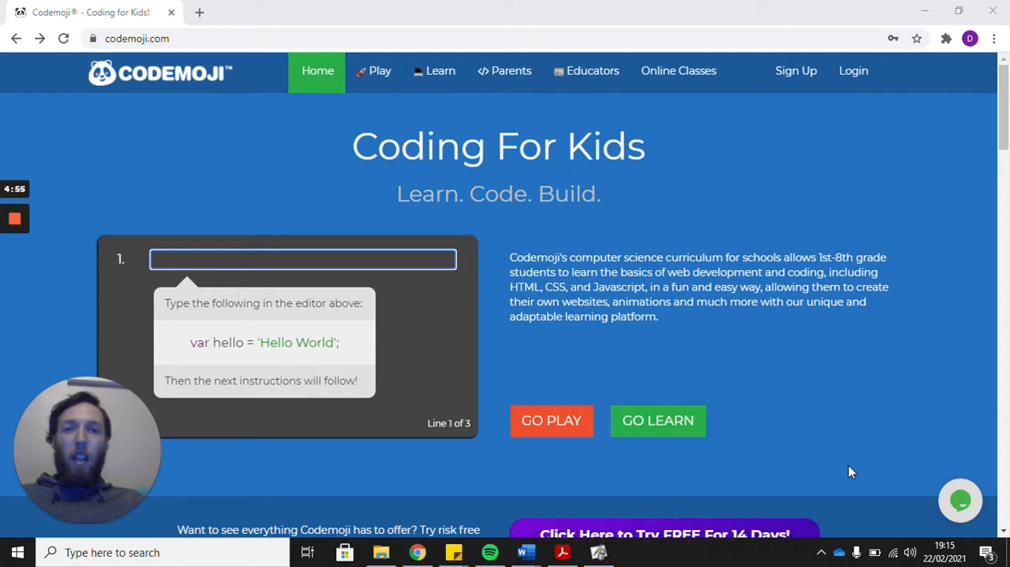
mouse_move(489, 258)
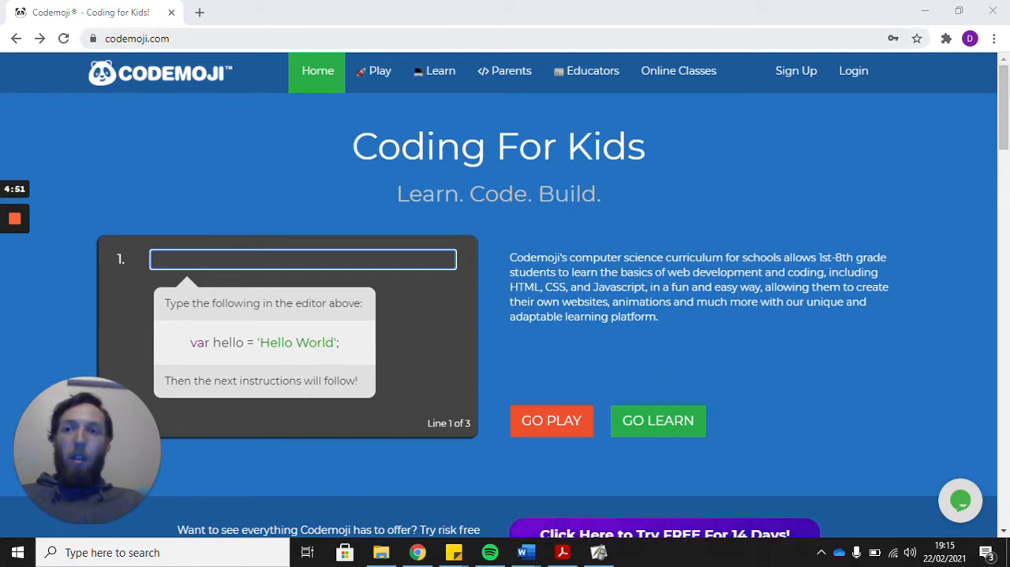
mouse_move(777, 195)
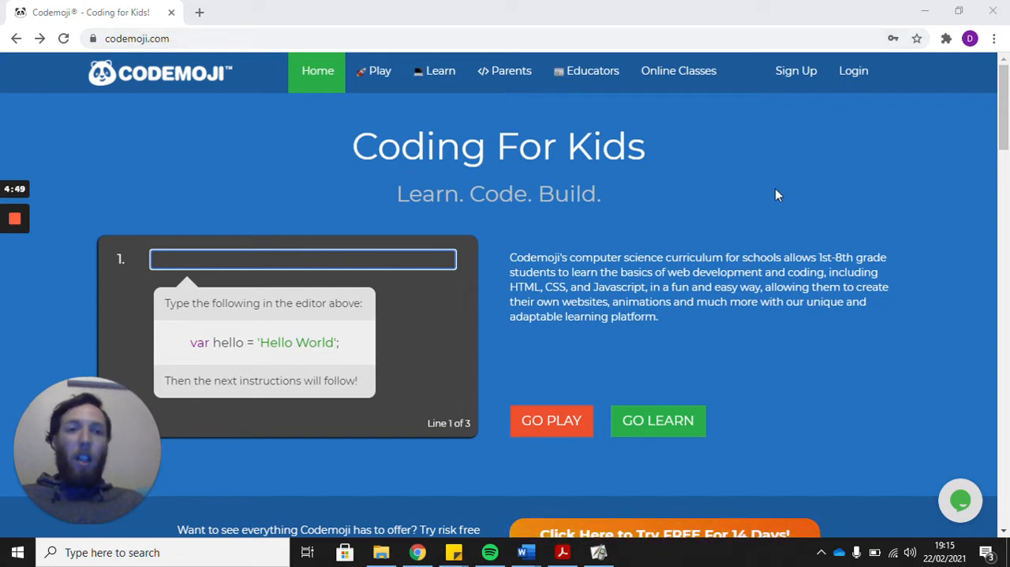
mouse_move(852, 70)
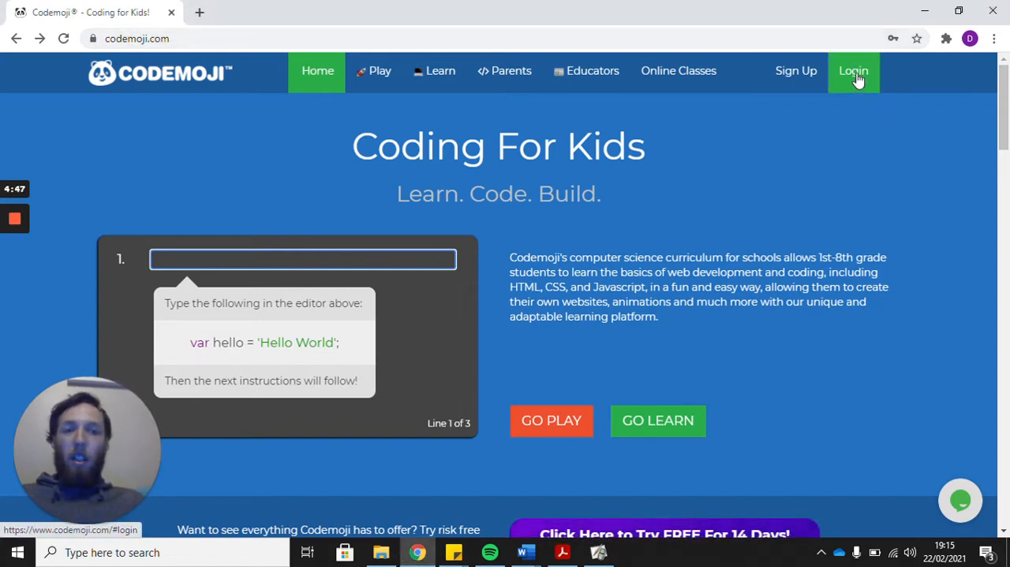
Step: Log in to Codemoji as 'practise' with the autofilled password
click(853, 70)
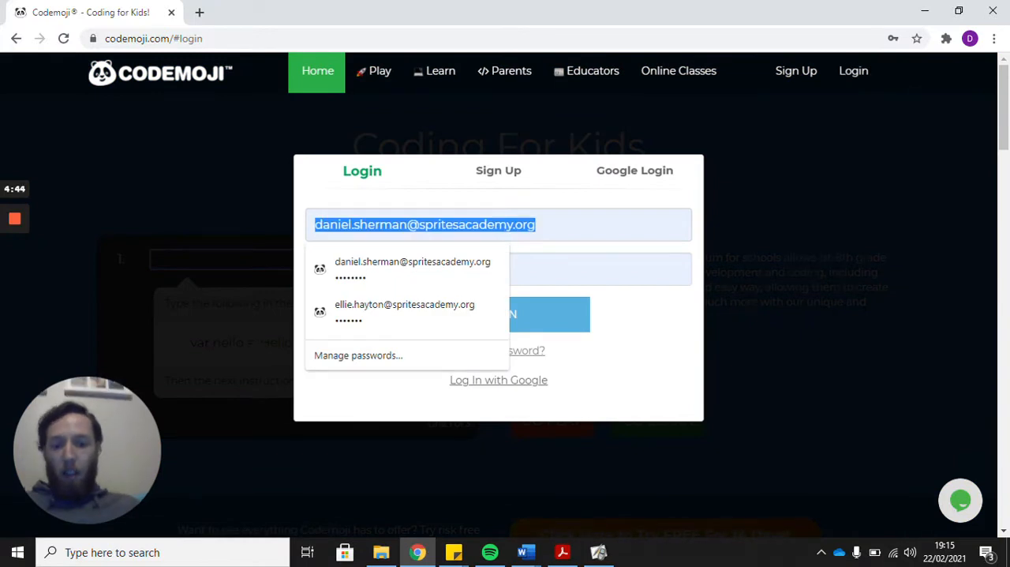
text(practise)
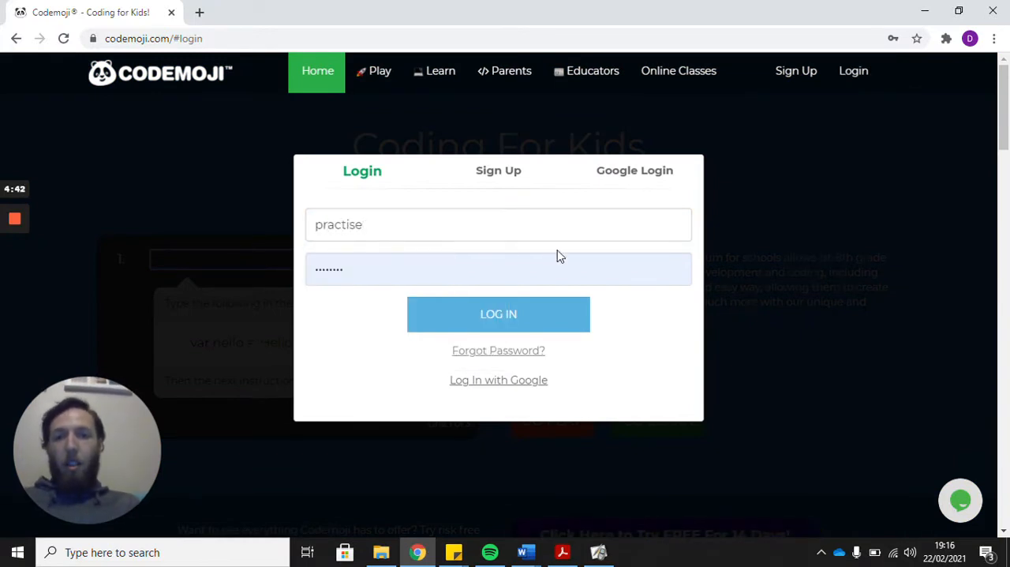
key(Backspace)
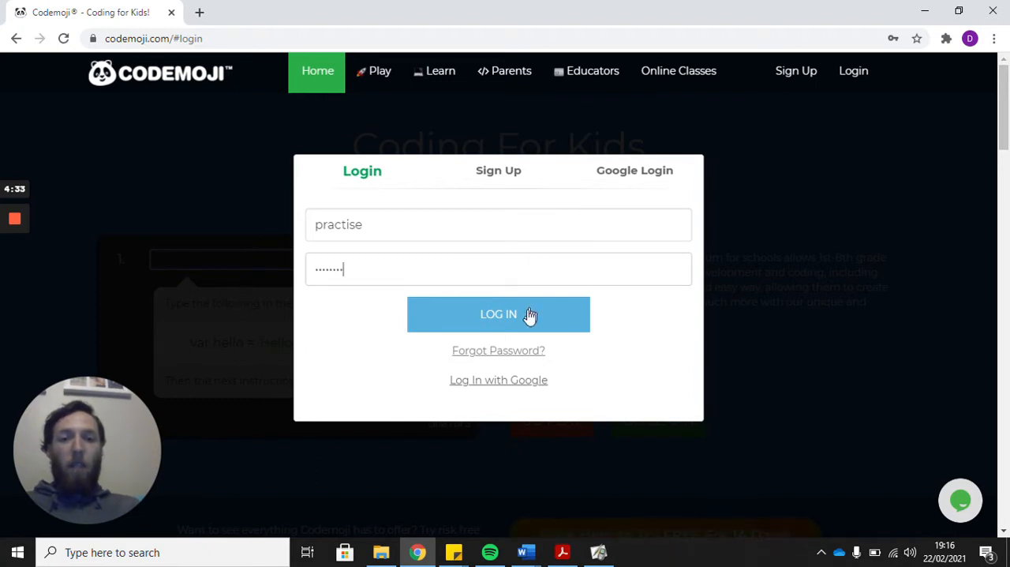
click(498, 313)
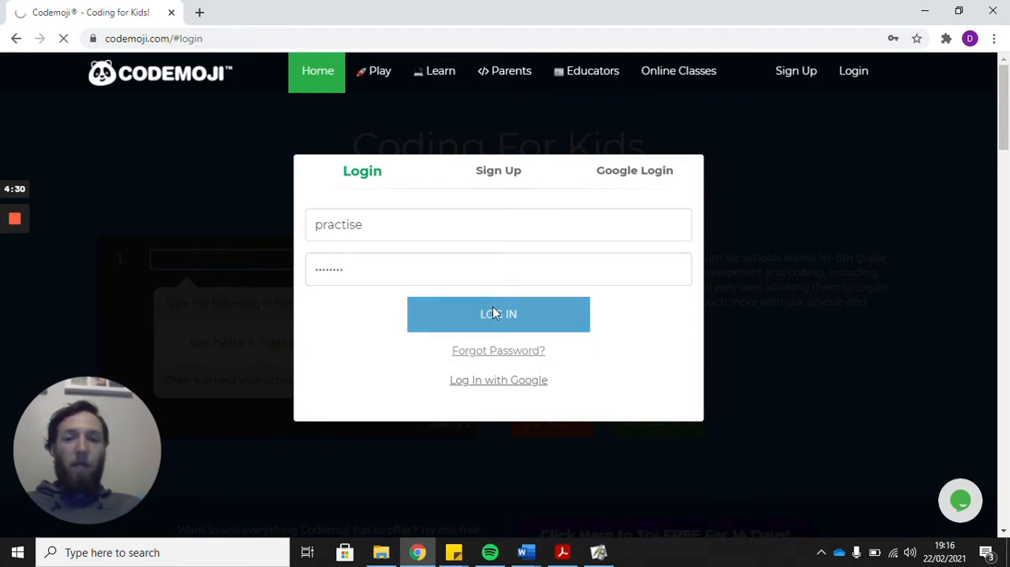
Step: Resubmit the login to reach the practise student's Overview dashboard
click(498, 314)
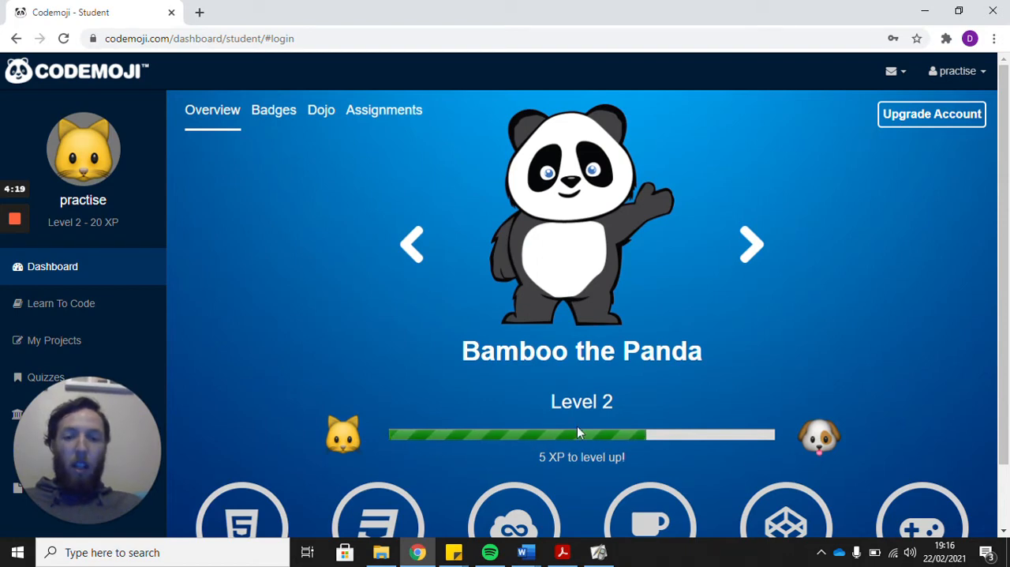
mouse_move(978, 316)
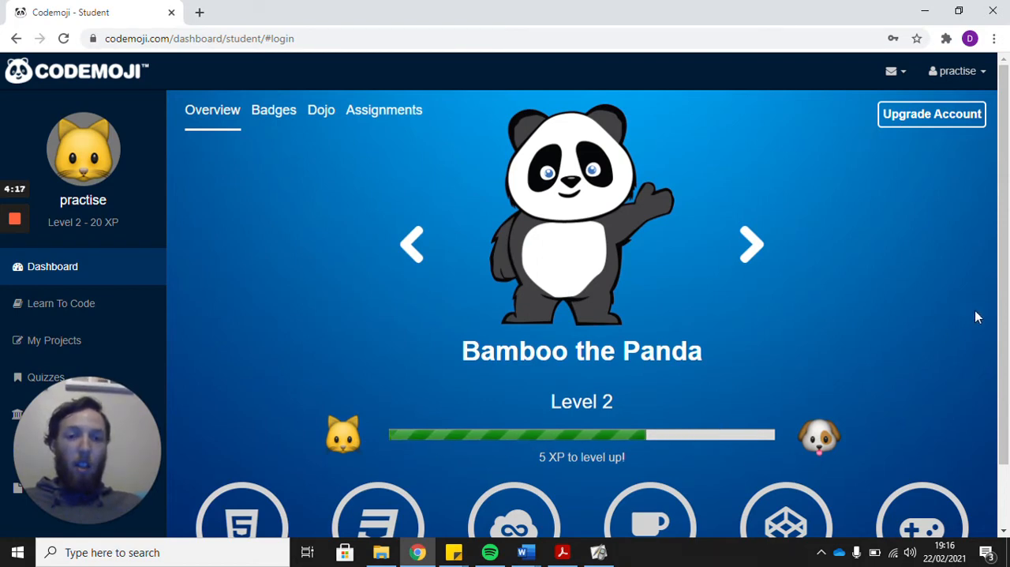
mouse_move(518, 444)
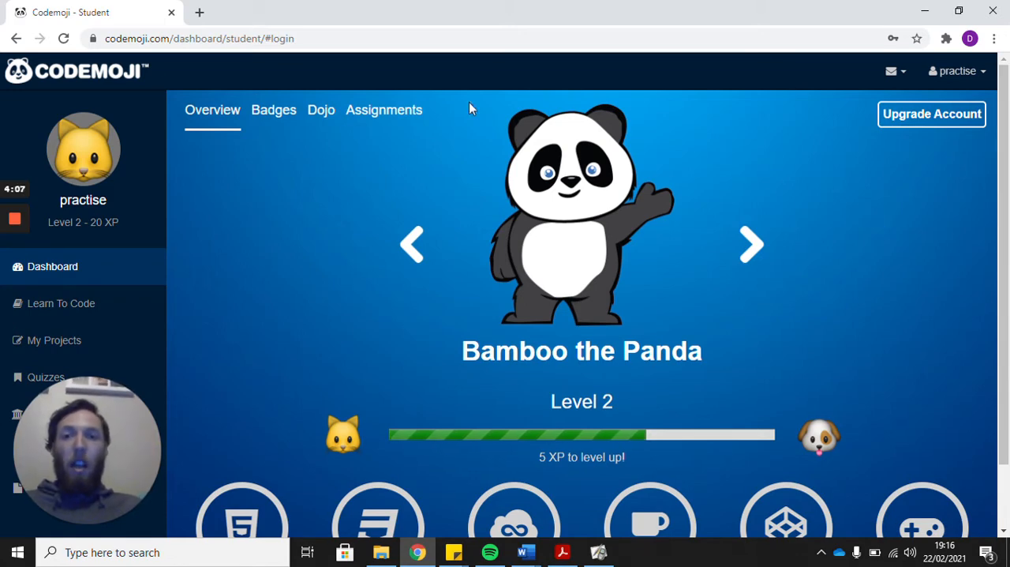
Step: Show the Assignments section listing the Beginner HTML assignment
click(384, 110)
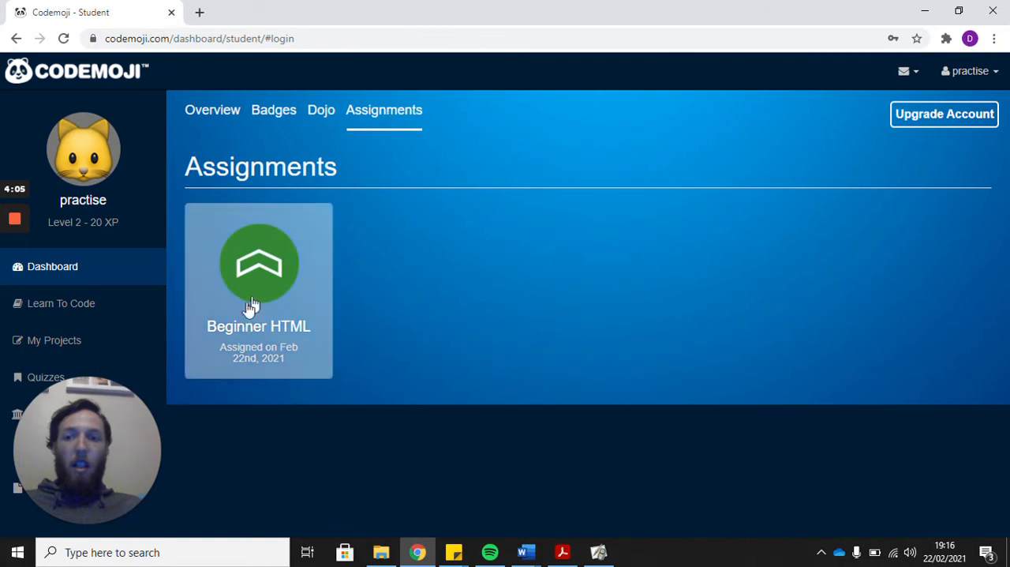
mouse_move(260, 351)
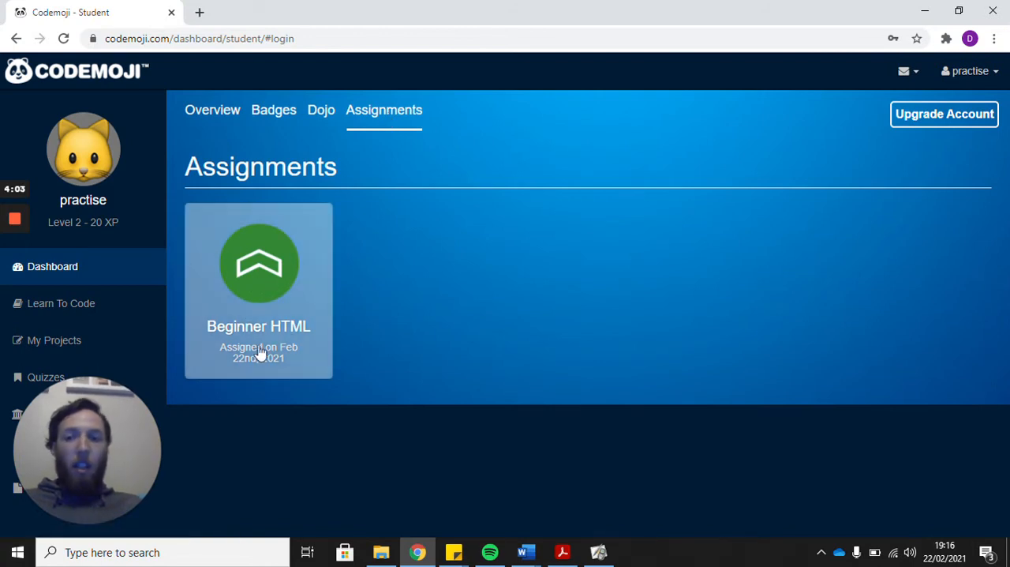
mouse_move(270, 363)
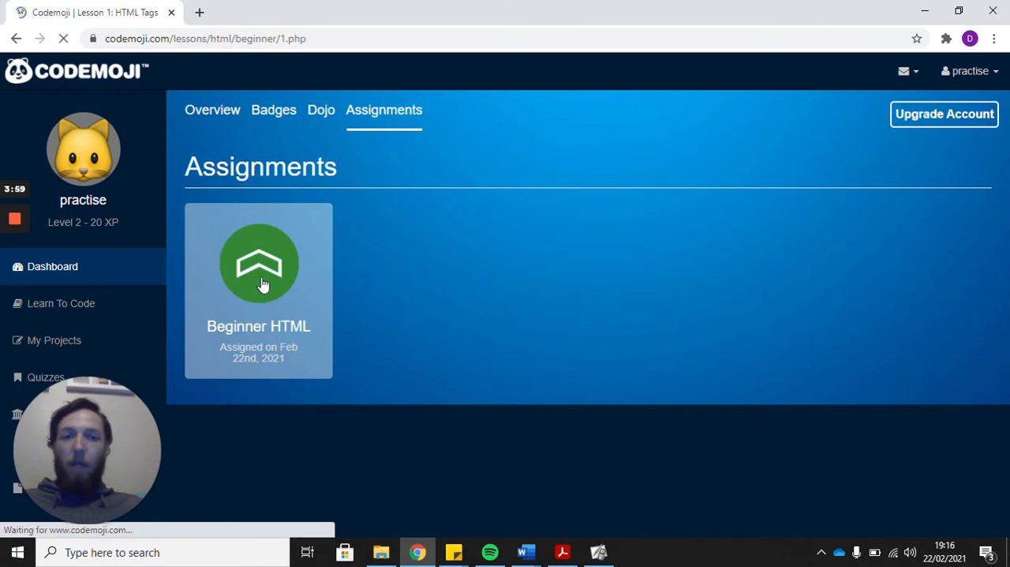
Step: Open the Beginner HTML lesson and step through its Lesson 1 introduction
click(258, 268)
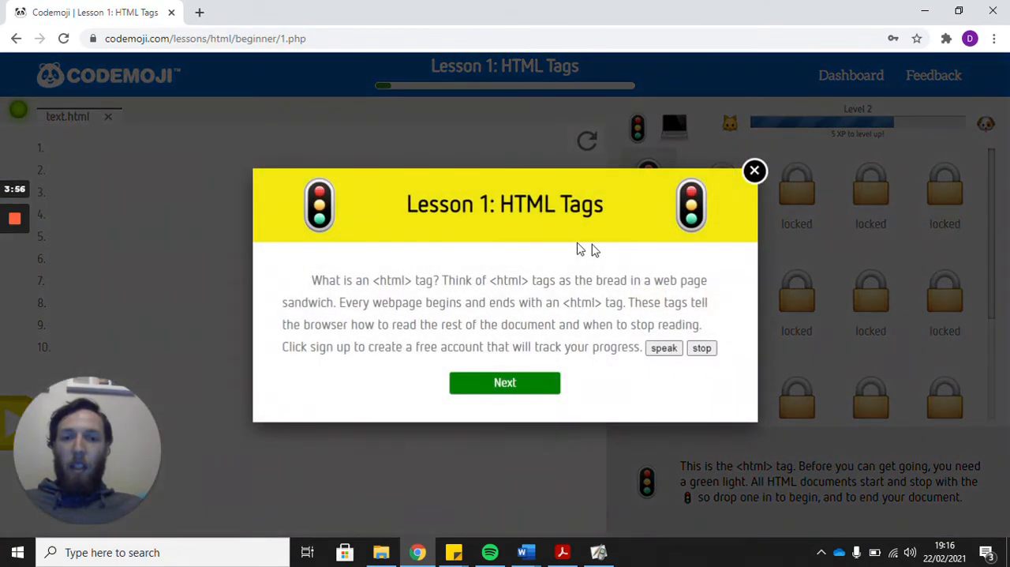
mouse_move(639, 252)
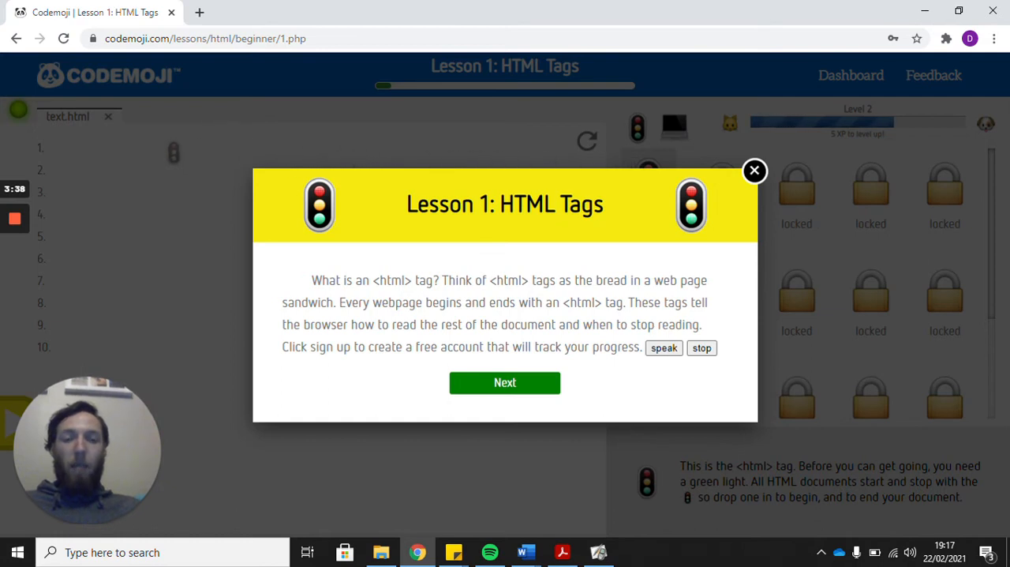
mouse_move(654, 246)
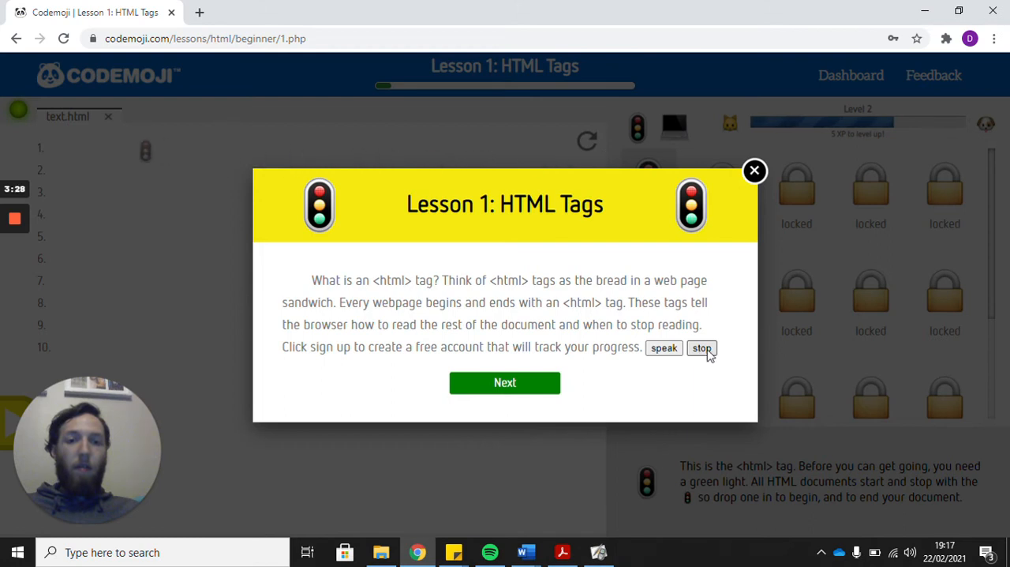
mouse_move(739, 329)
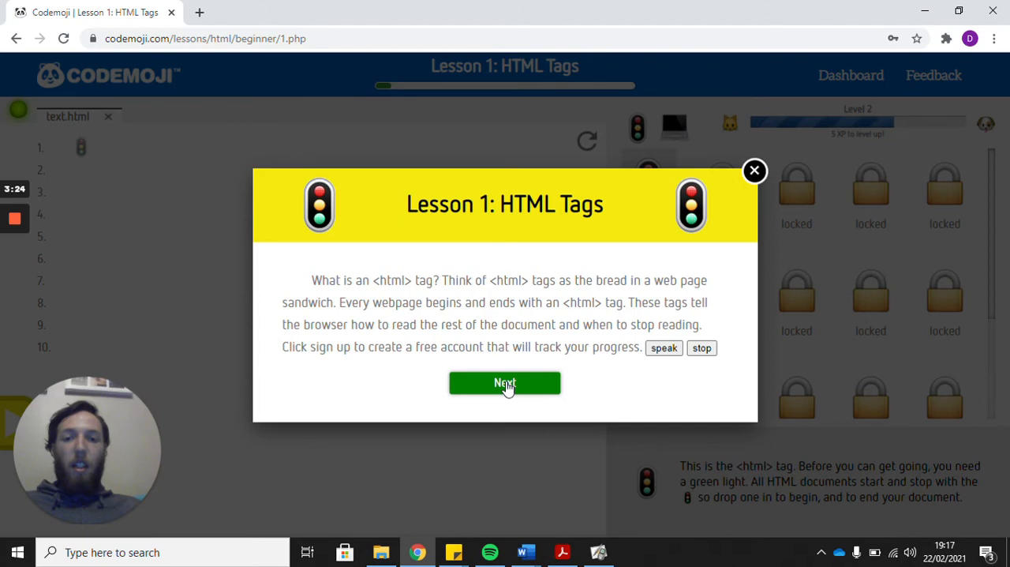
click(504, 383)
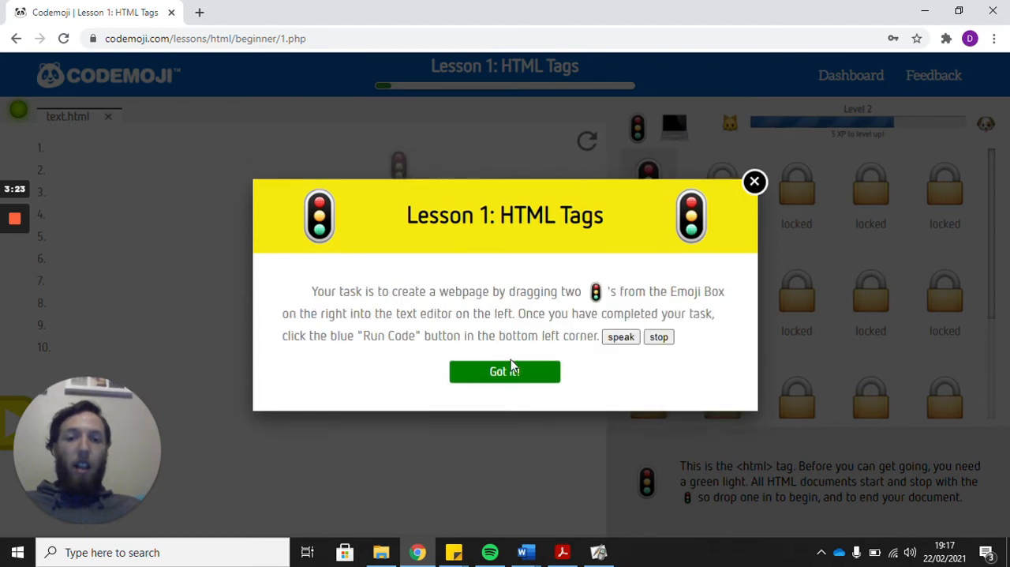
click(504, 371)
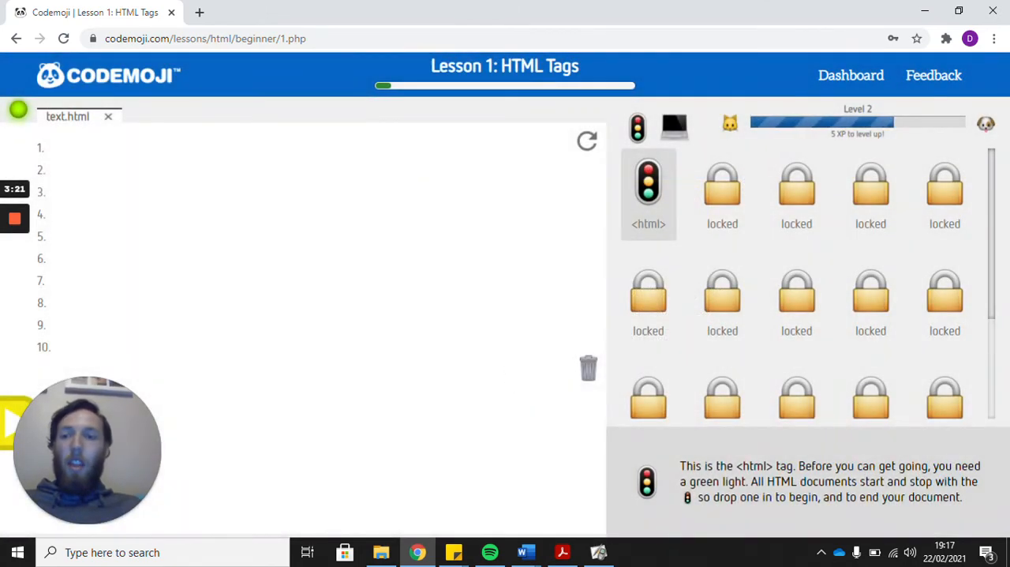
Step: Drag the traffic-light <html> emoji from the Emoji Box onto text.html line 1
drag(648, 191, 124, 149)
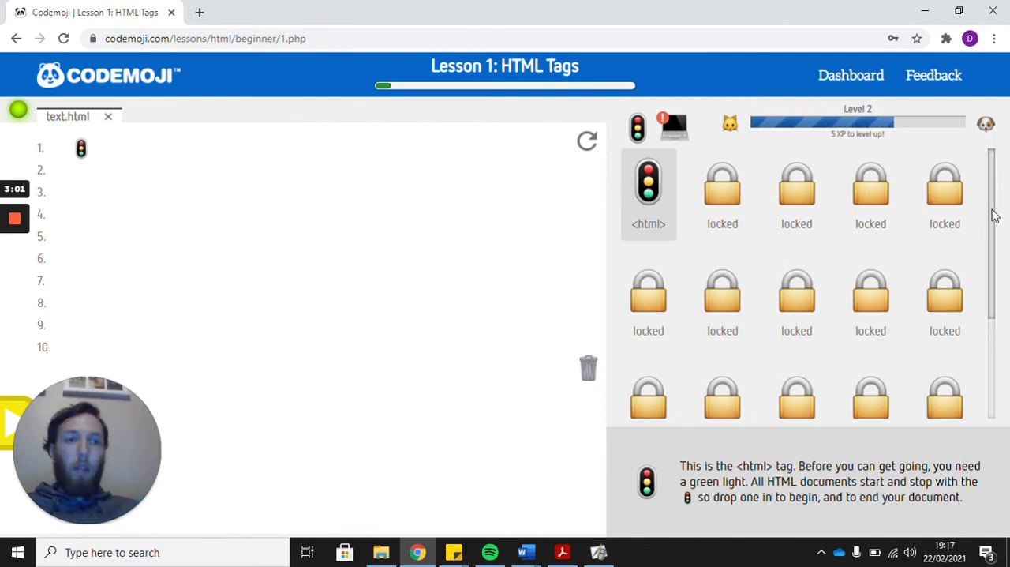
scroll(down, 3)
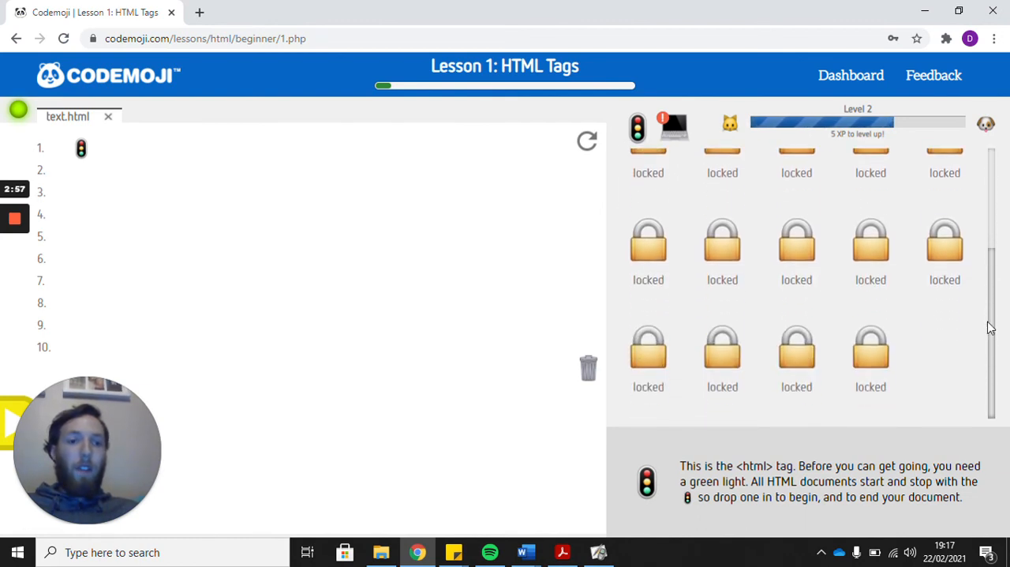
mouse_move(993, 364)
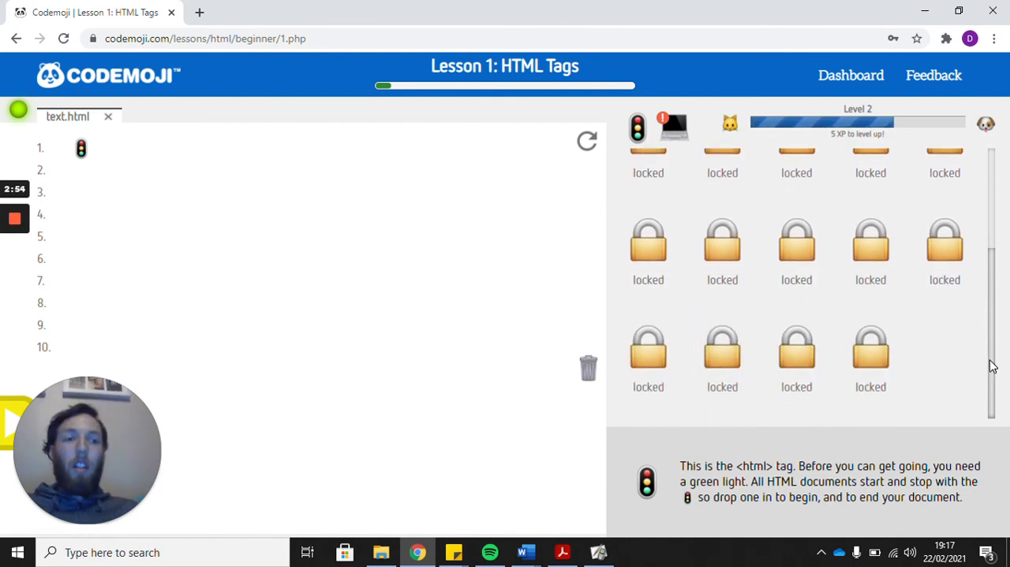